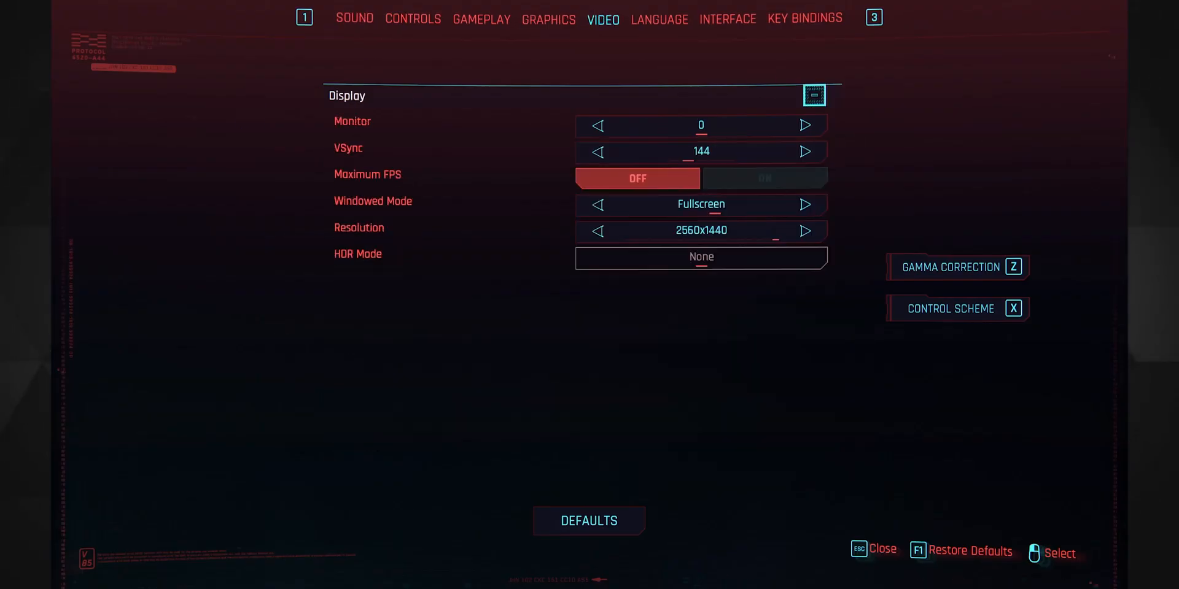
Step: Set Ray-Traced Lighting from Medium to Off, up to Ultra, then back to Off
{"action": "left_click", "coordinate": [547, 18]}
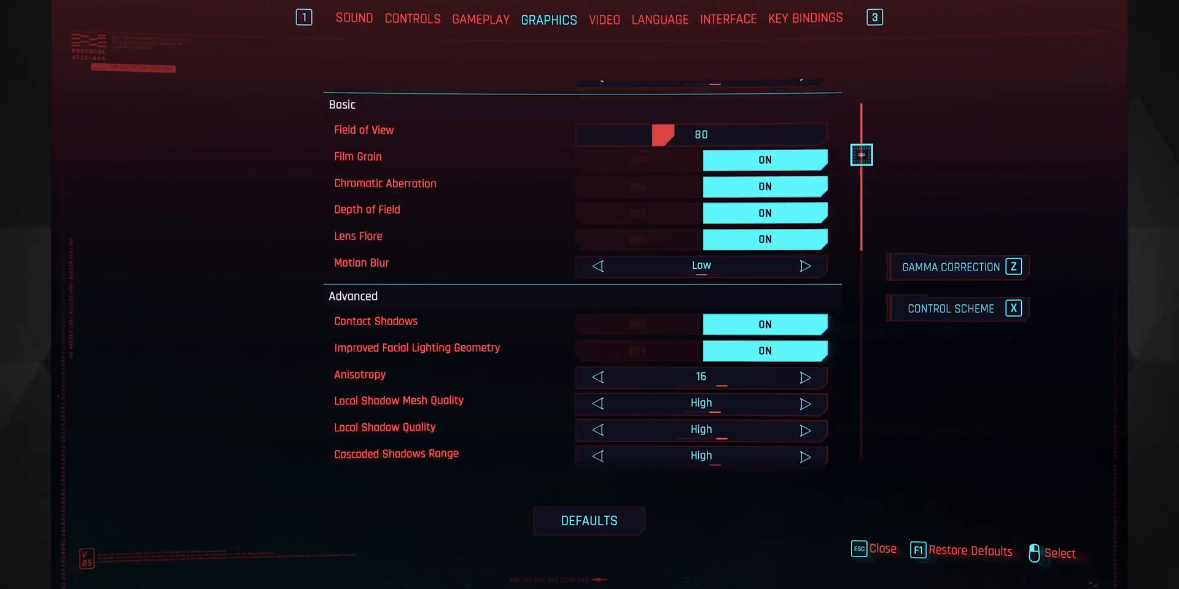
{"action": "scroll", "scroll_direction": "down", "scroll_amount": 3}
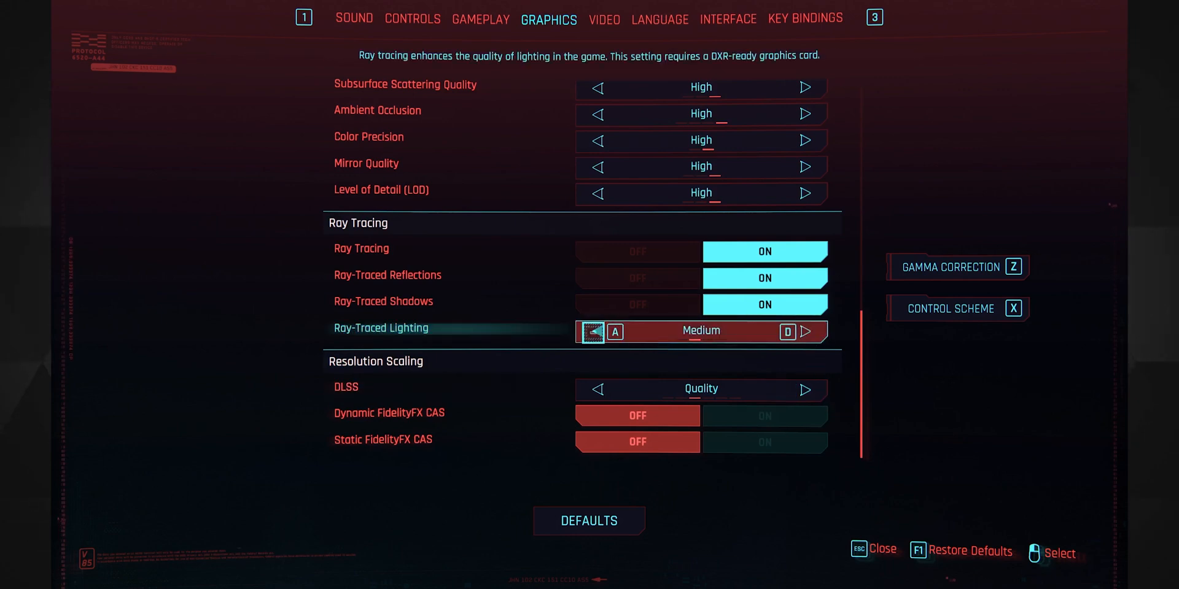
{"action": "left_click", "coordinate": [595, 332]}
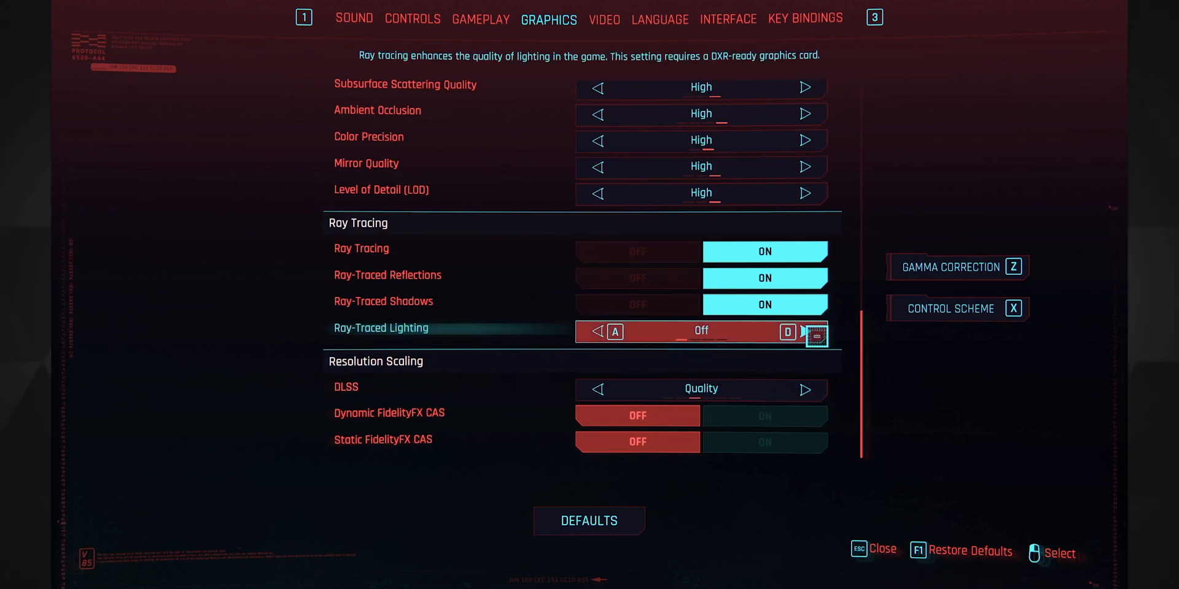
{"action": "left_click", "coordinate": [806, 331]}
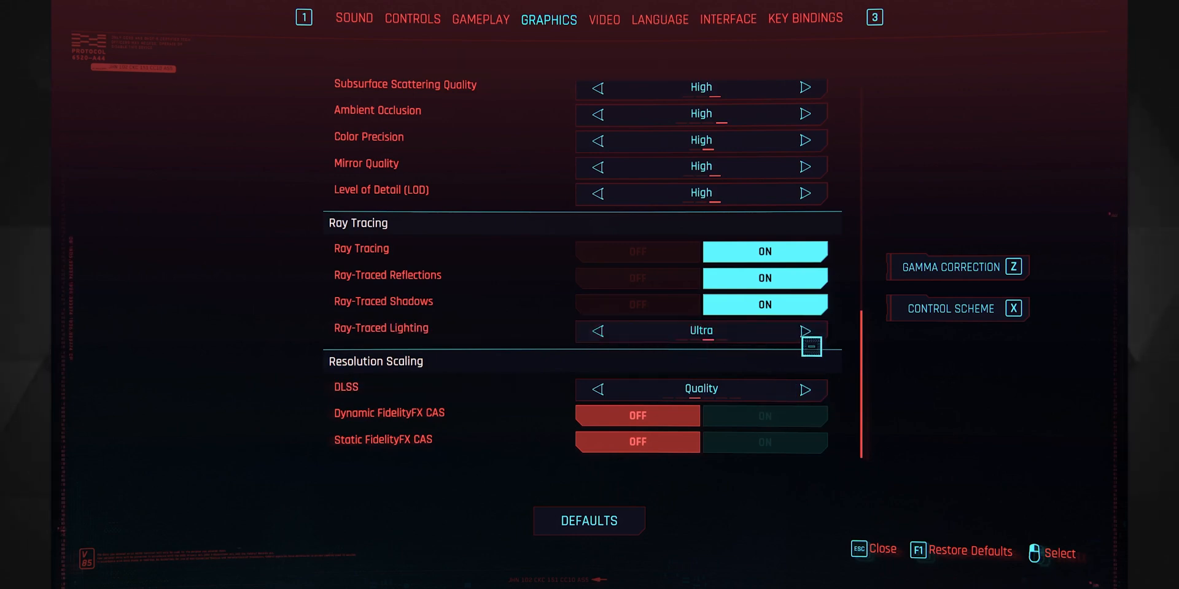
{"action": "left_click", "coordinate": [597, 330]}
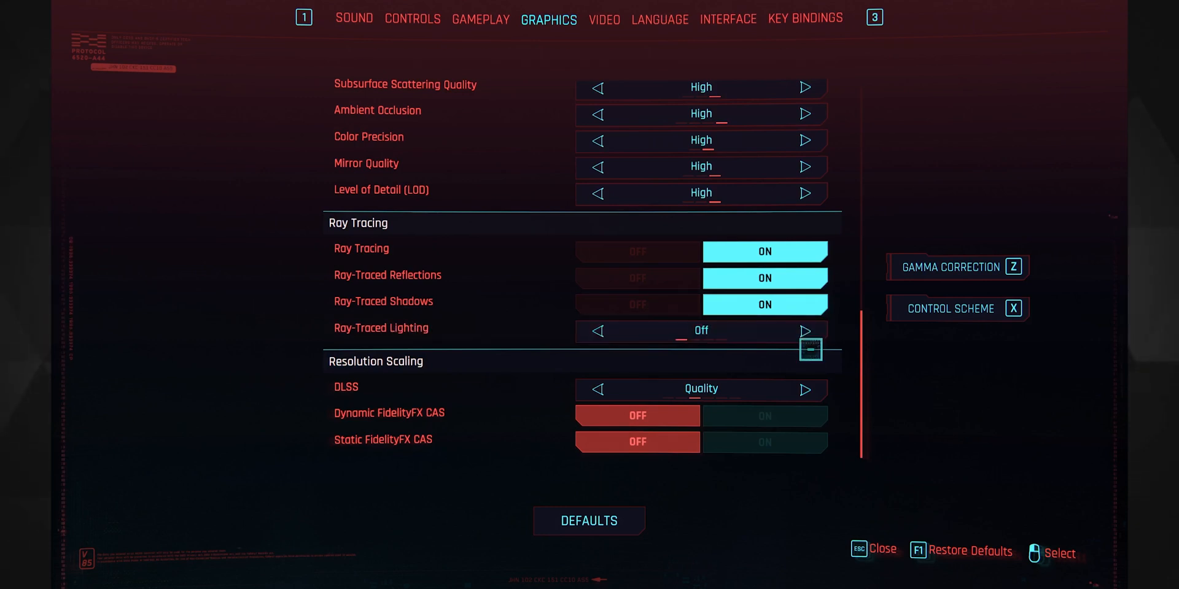